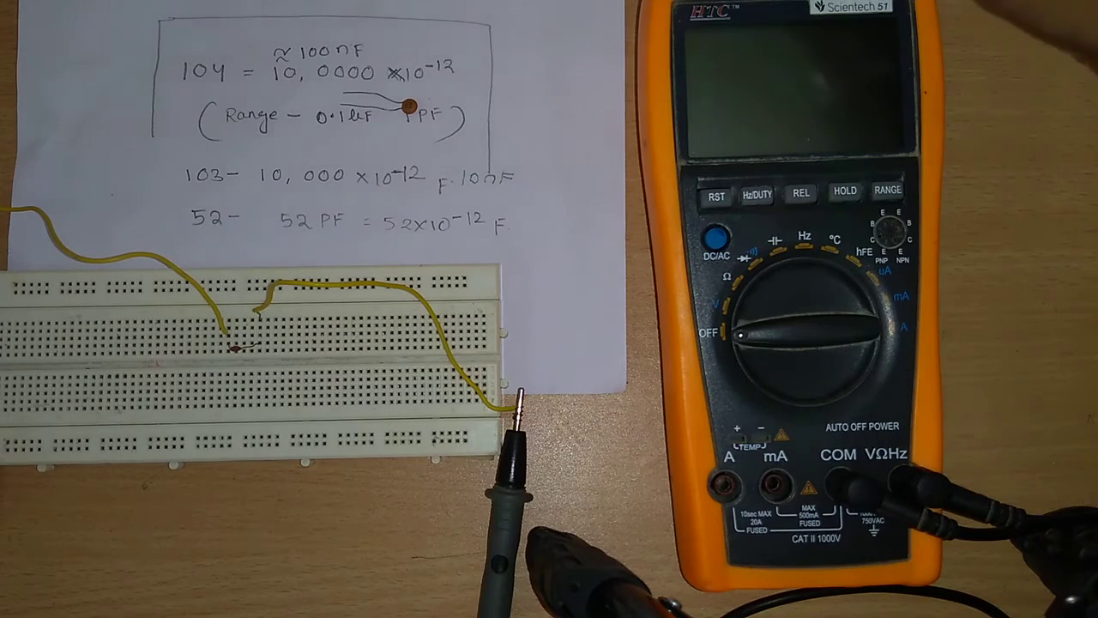
# Turn the multimeter dial from OFF to capacitance to power the meter on
pyautogui.click(777, 326)
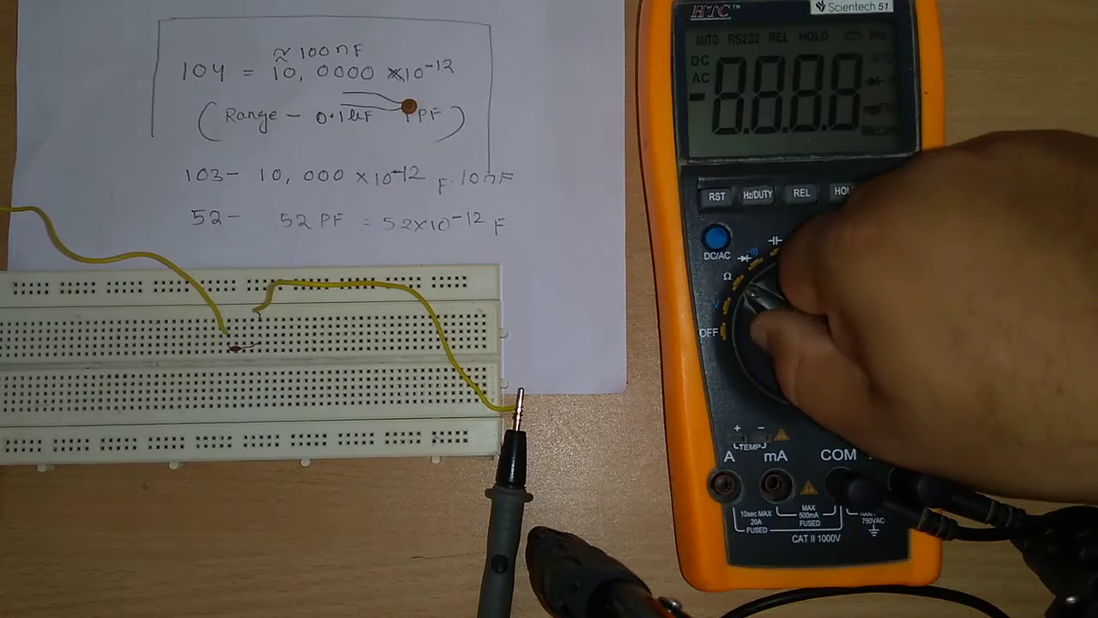